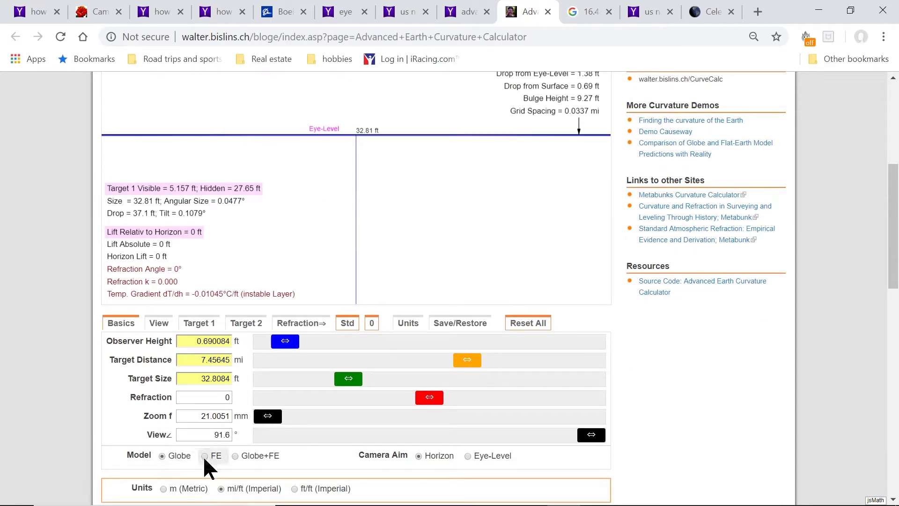
mouse_move(237, 463)
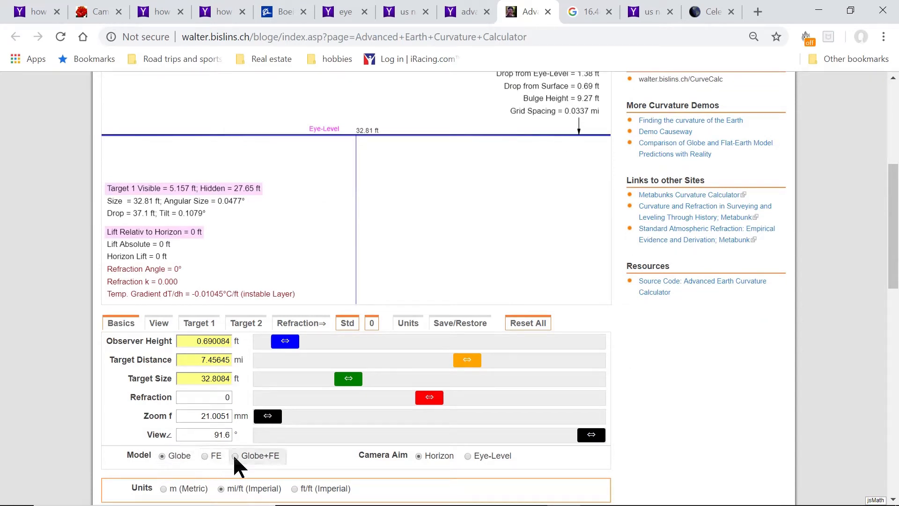
Step: Drag the Observer Height slider to about 35,256 ft, giving a 3.33° horizon dip and 230 mi distance
scroll(up, 3)
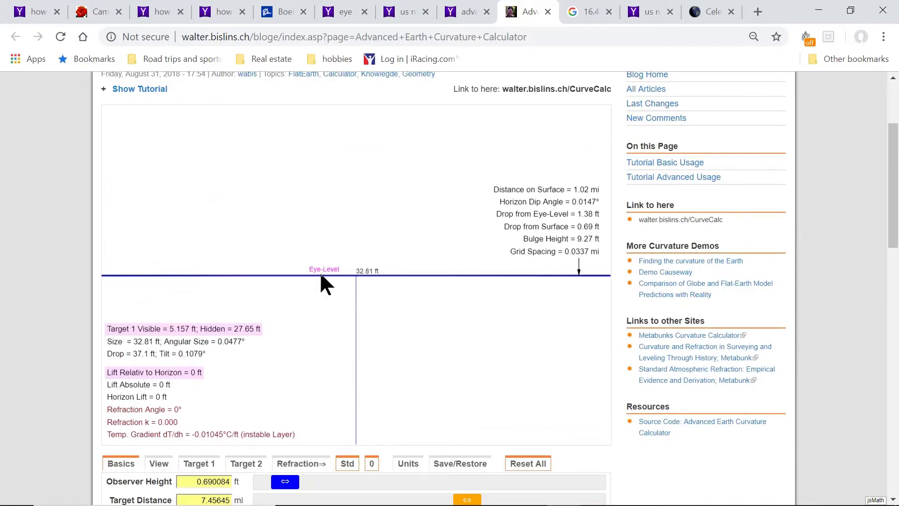
scroll(down, 3)
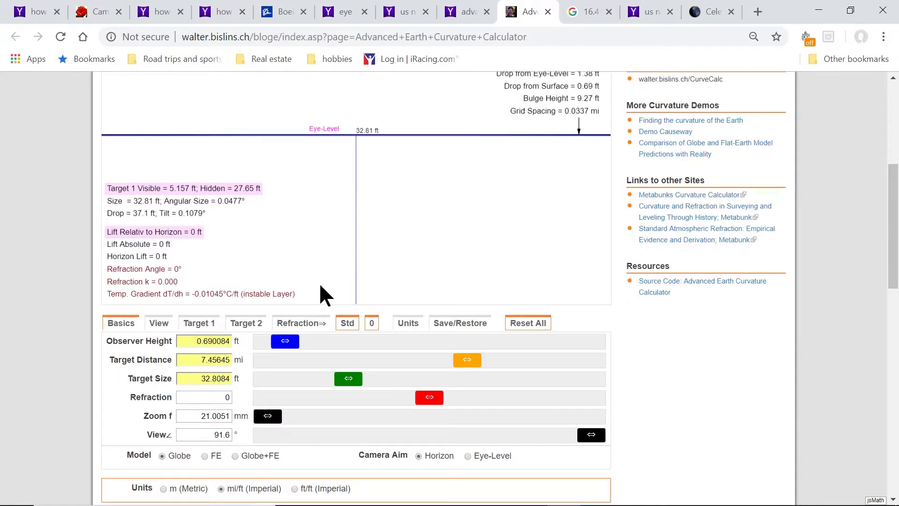
scroll(up, 3)
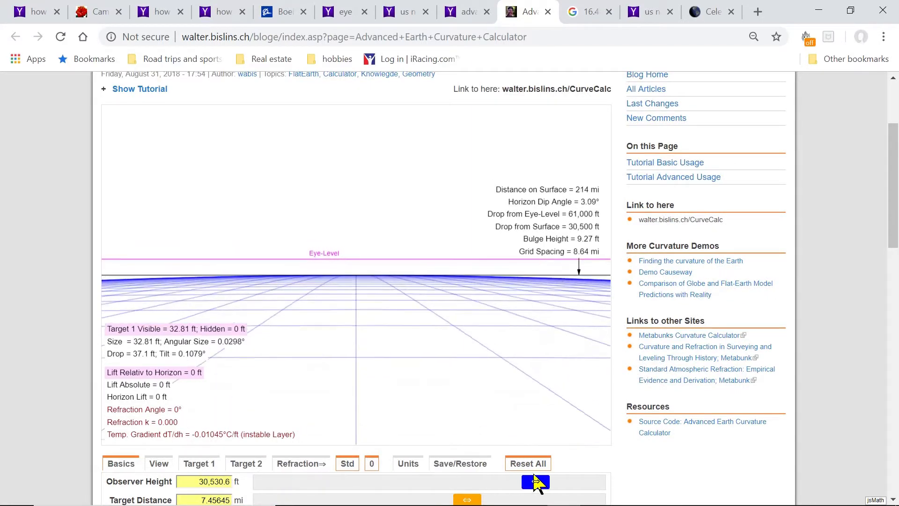
click(534, 481)
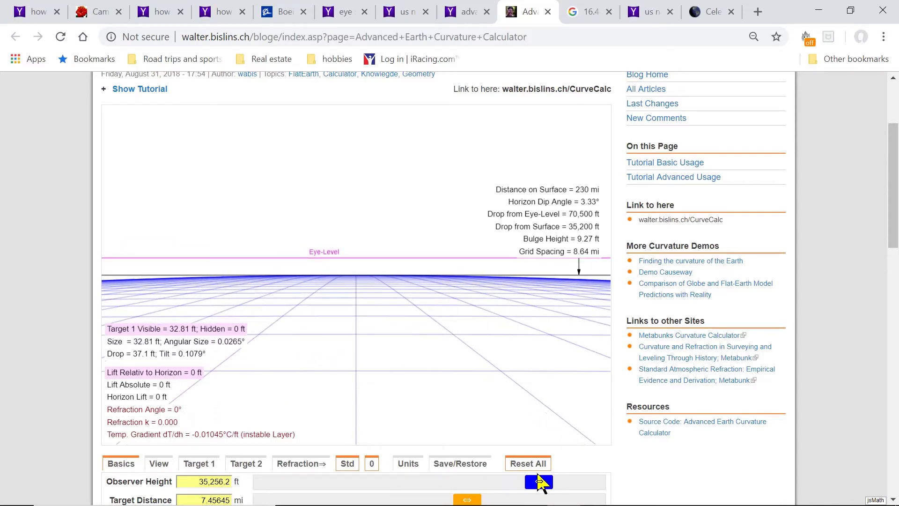
mouse_move(587, 457)
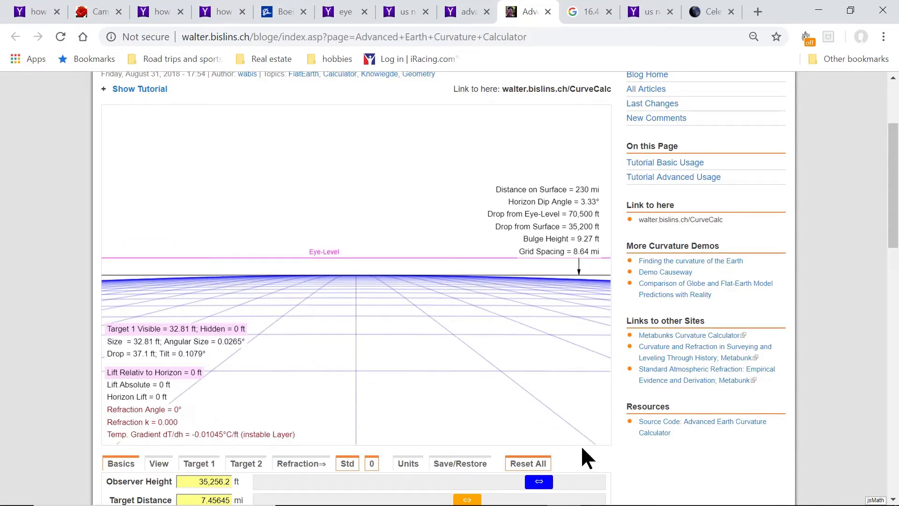
mouse_move(324, 186)
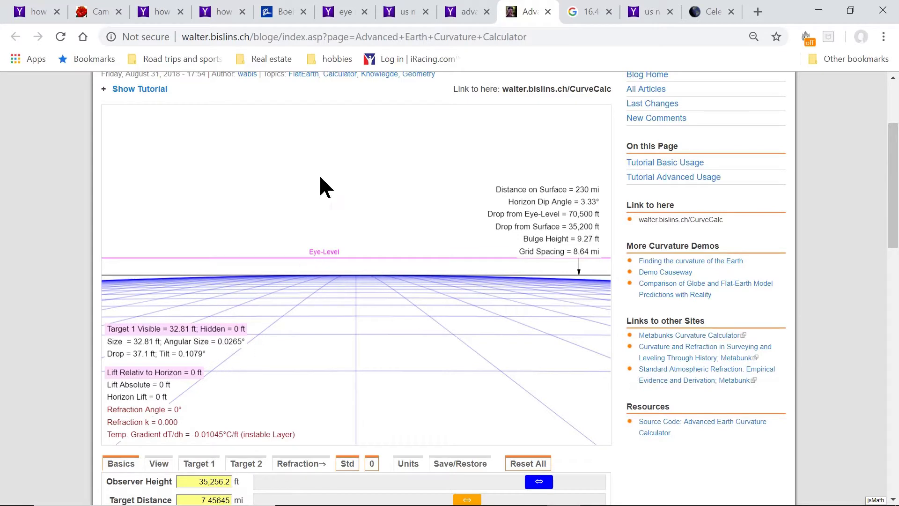
mouse_move(431, 228)
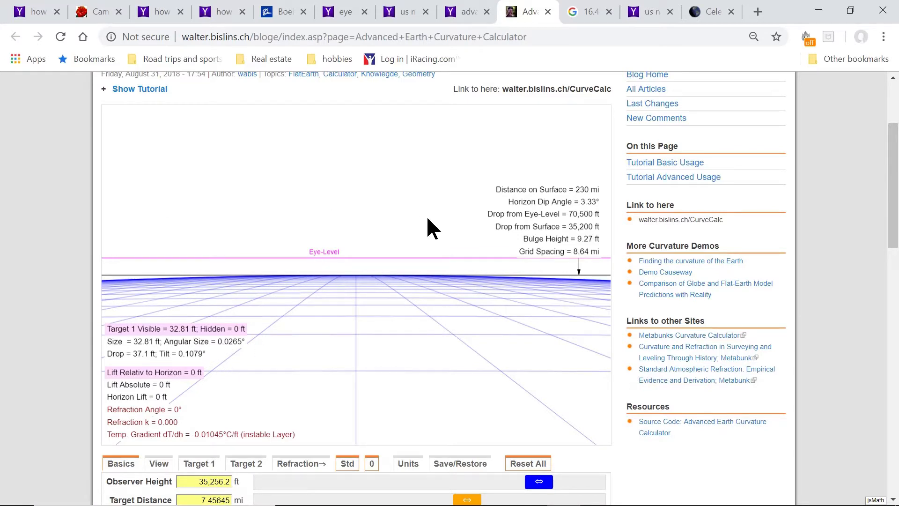
mouse_move(196, 284)
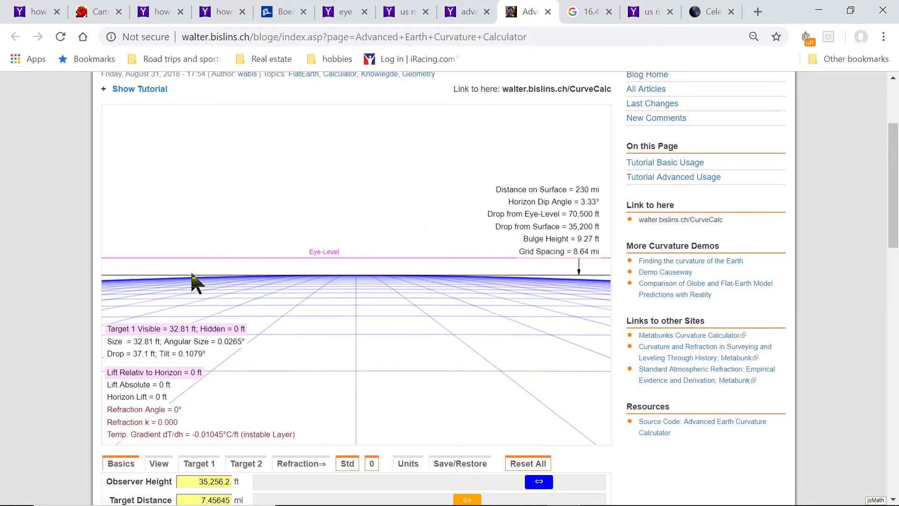
mouse_move(106, 287)
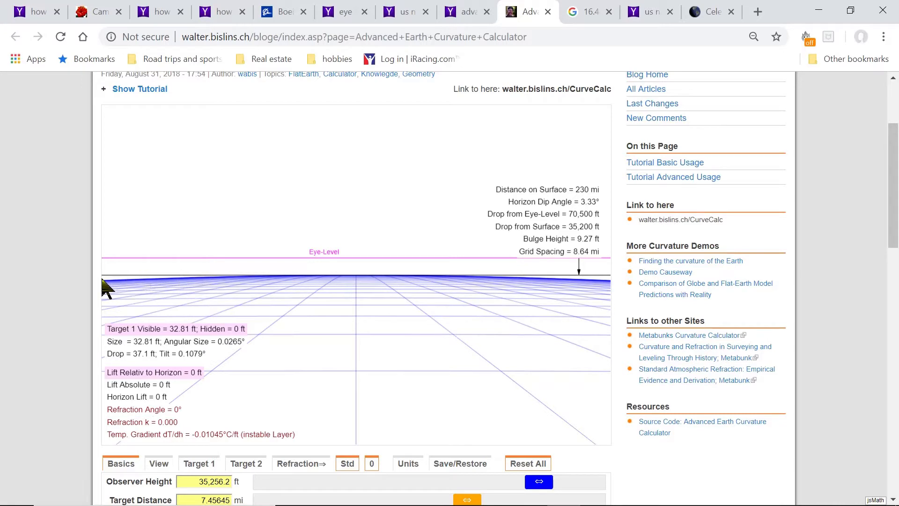
mouse_move(597, 281)
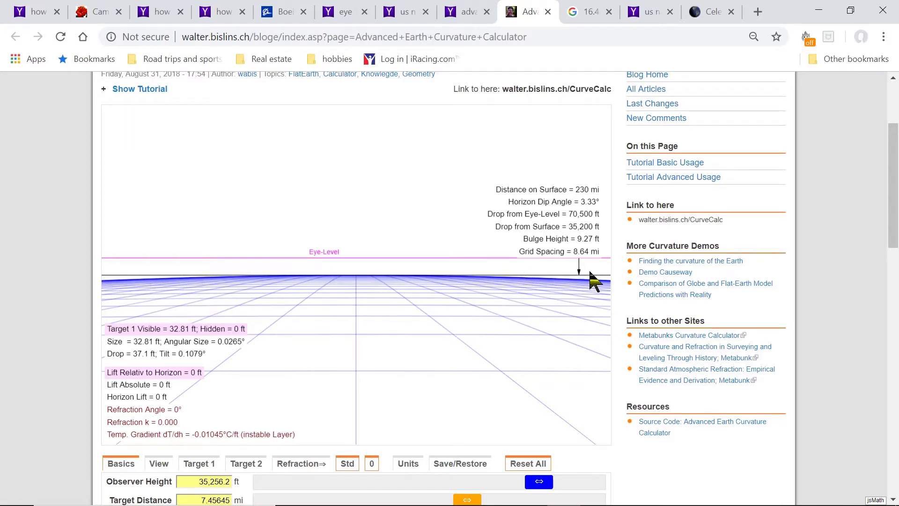
mouse_move(705, 300)
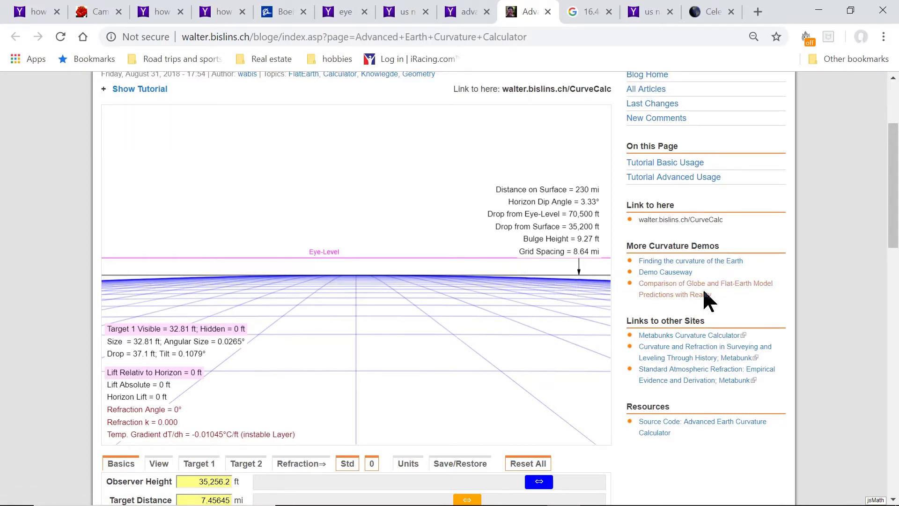
Step: Adjust the Zoom f slider to about 23.47 mm for a roughly 85.26° view of the dipped horizon
scroll(down, 3)
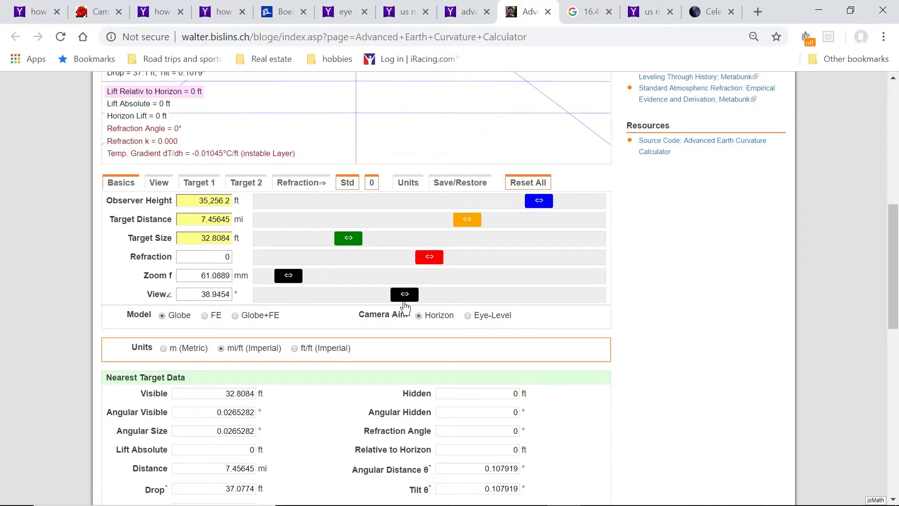
scroll(up, 3)
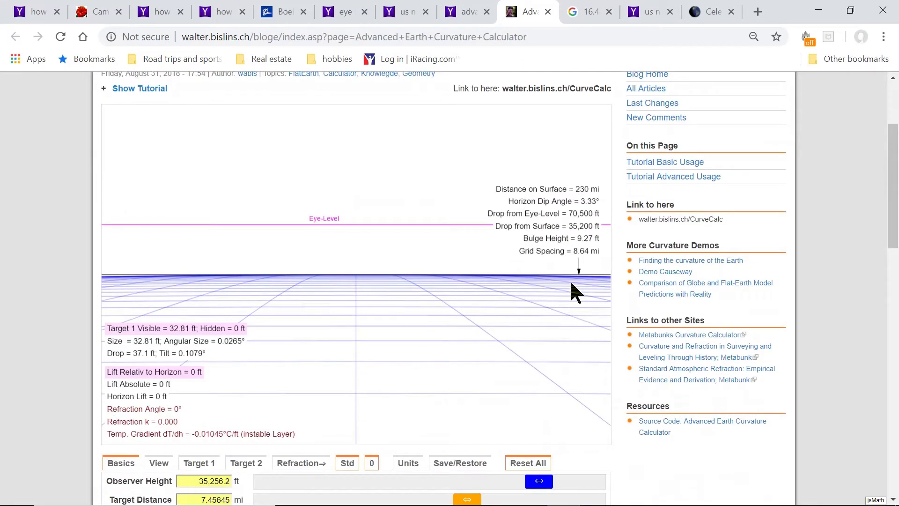
mouse_move(527, 286)
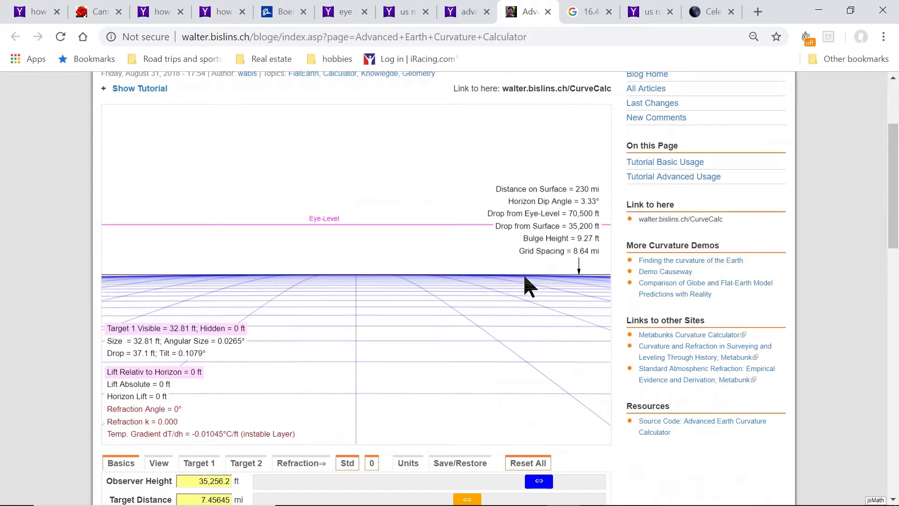
mouse_move(86, 281)
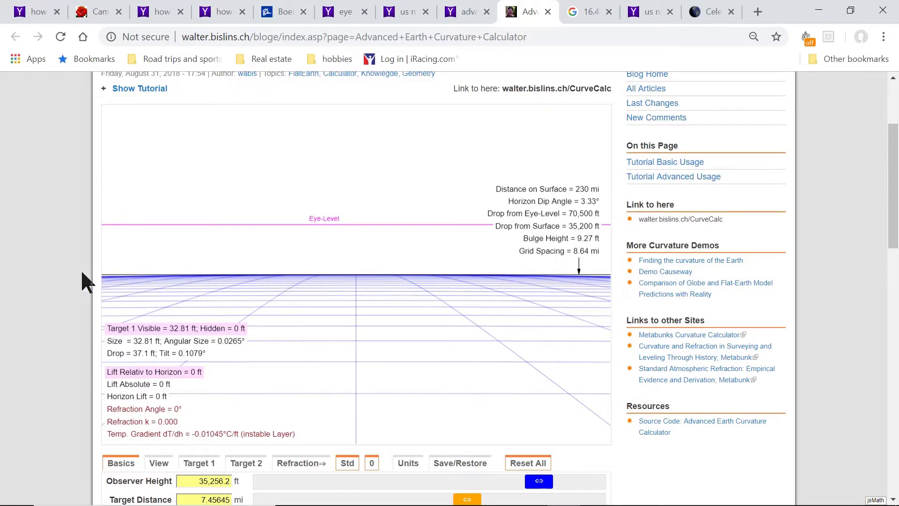
mouse_move(536, 287)
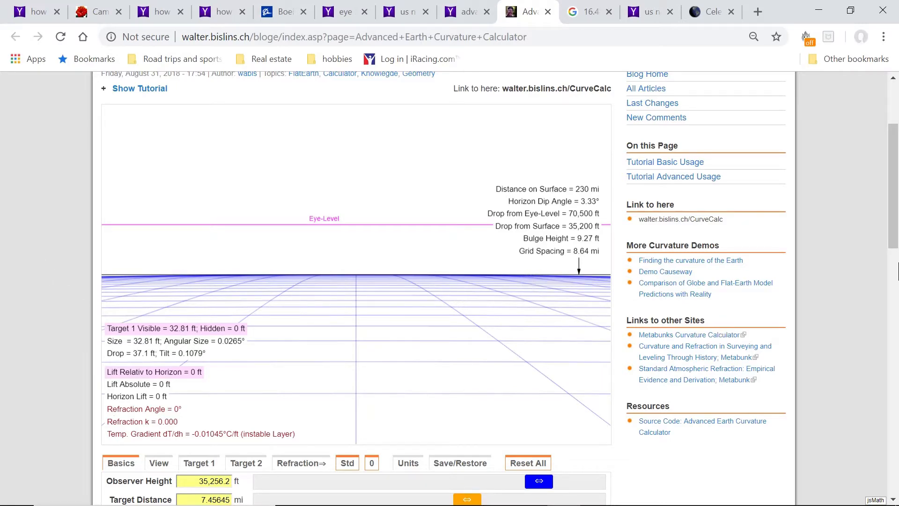
scroll(down, 3)
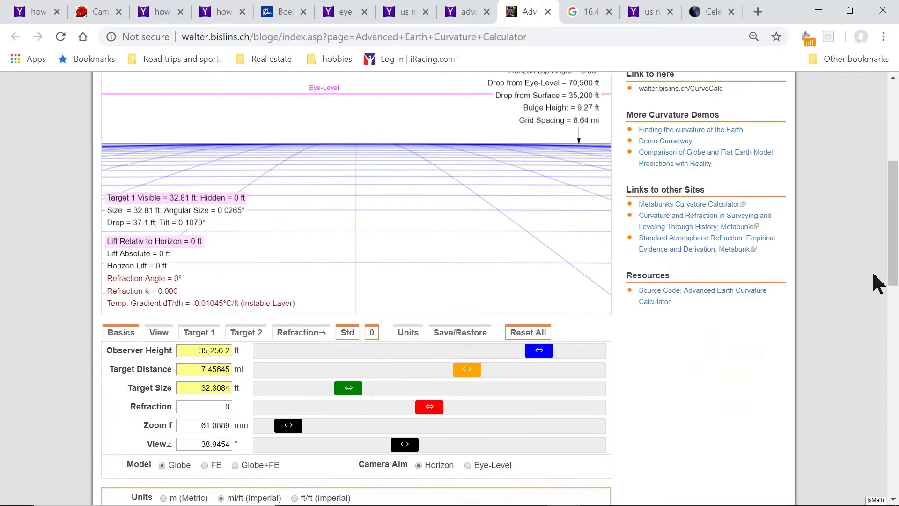
scroll(down, 3)
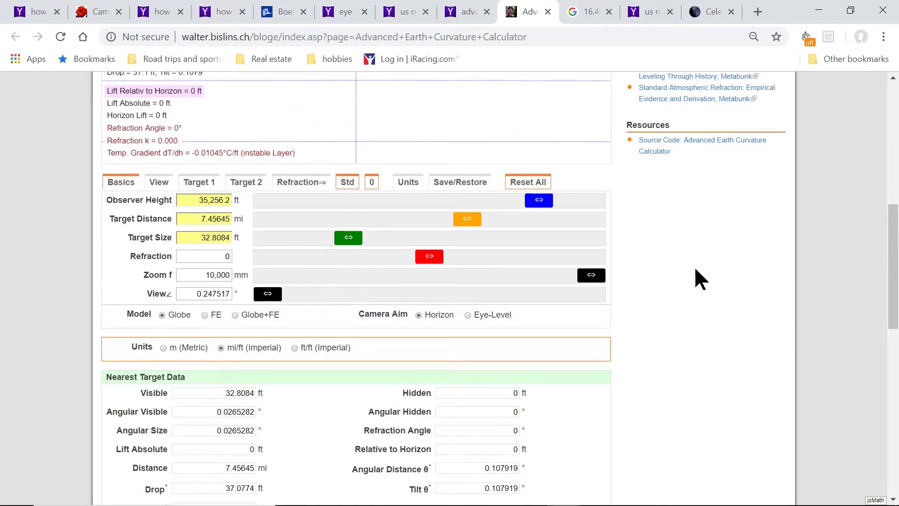
mouse_move(663, 269)
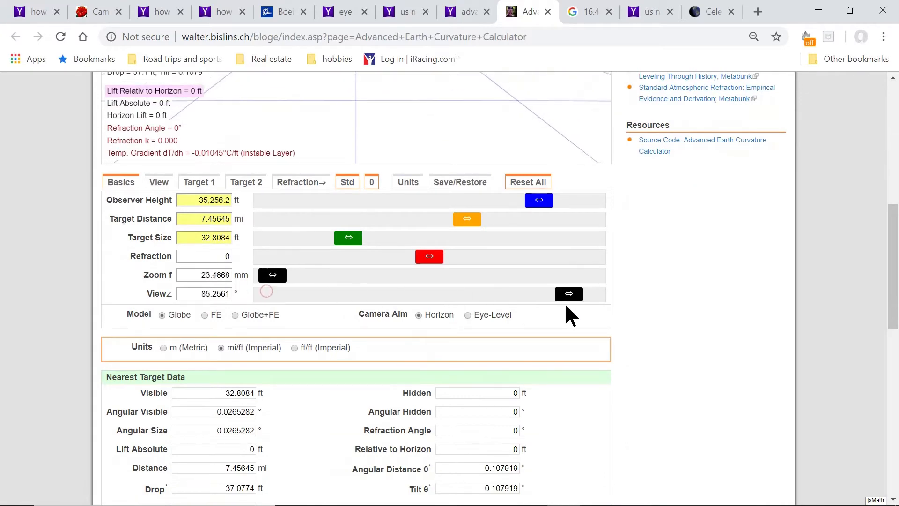
scroll(up, 3)
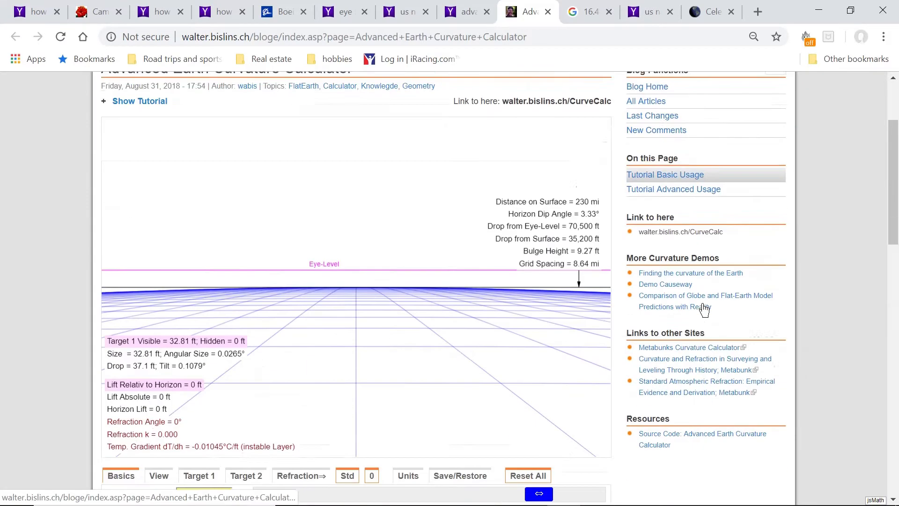
scroll(down, 3)
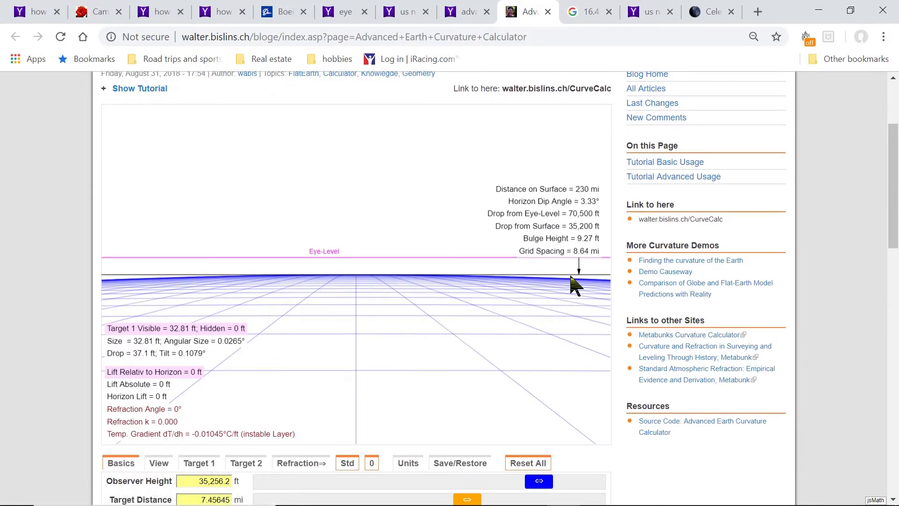
mouse_move(109, 286)
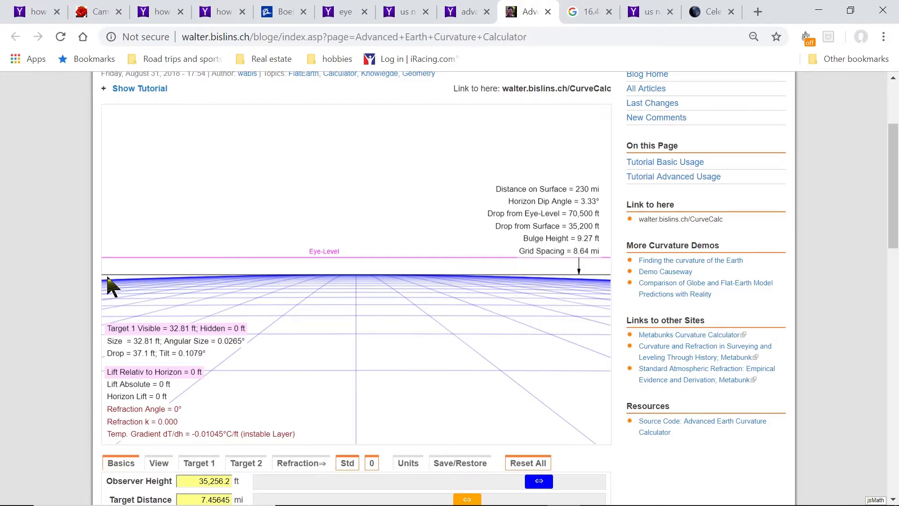
mouse_move(774, 369)
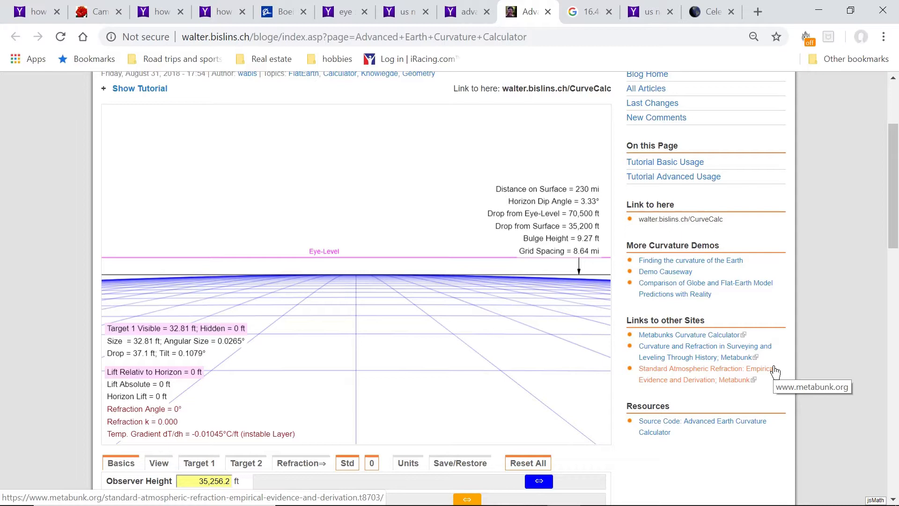
mouse_move(373, 284)
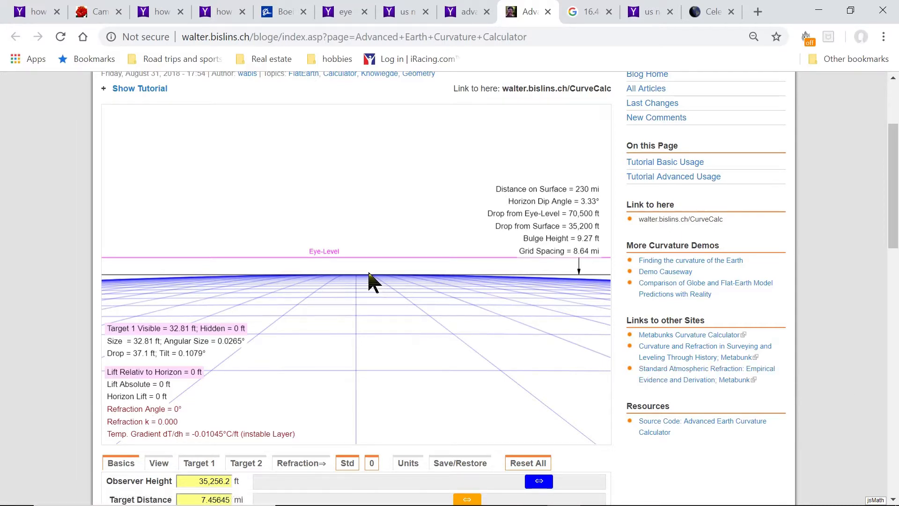
mouse_move(393, 267)
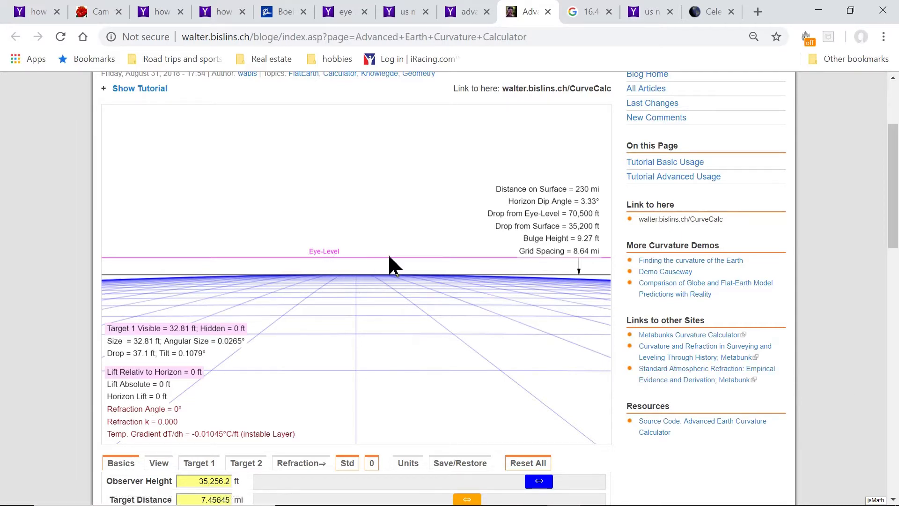
mouse_move(399, 290)
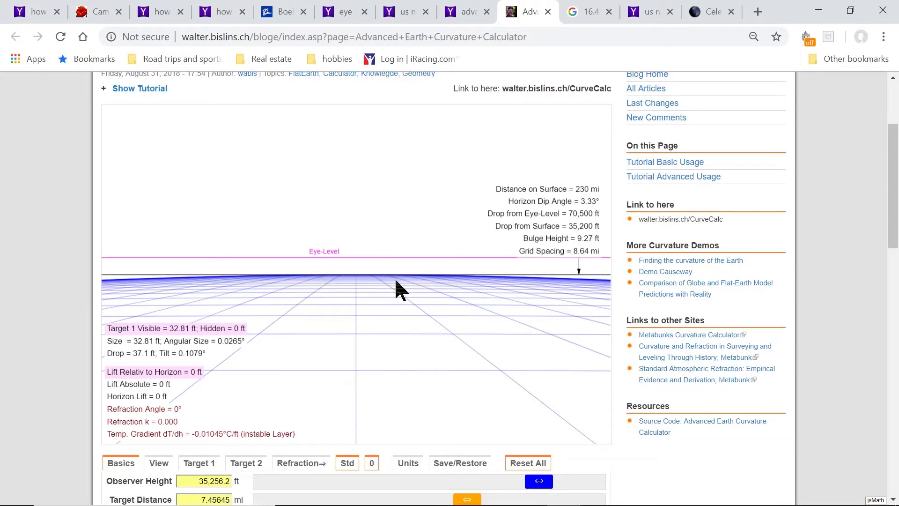
mouse_move(521, 206)
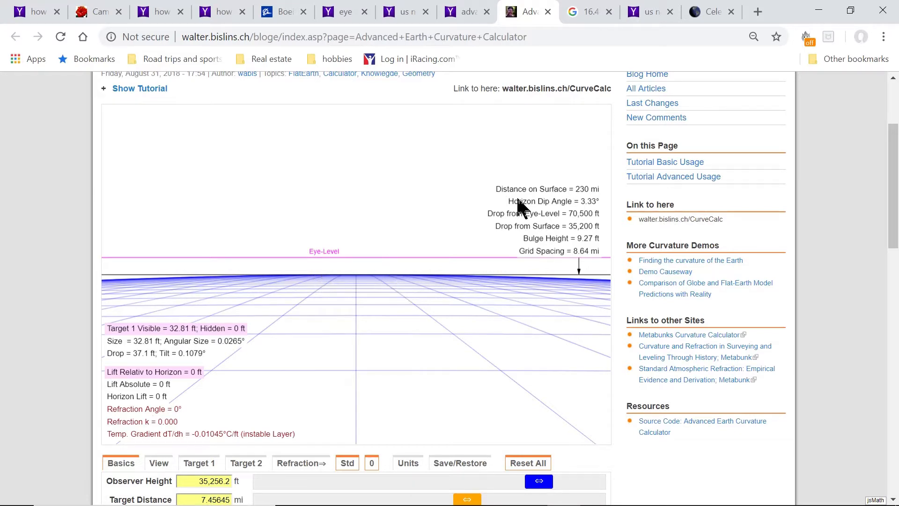
mouse_move(579, 216)
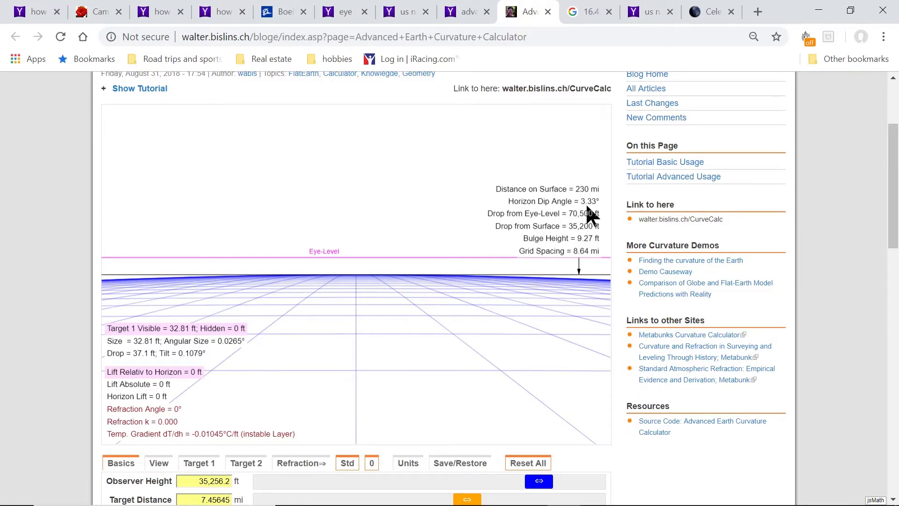
mouse_move(359, 286)
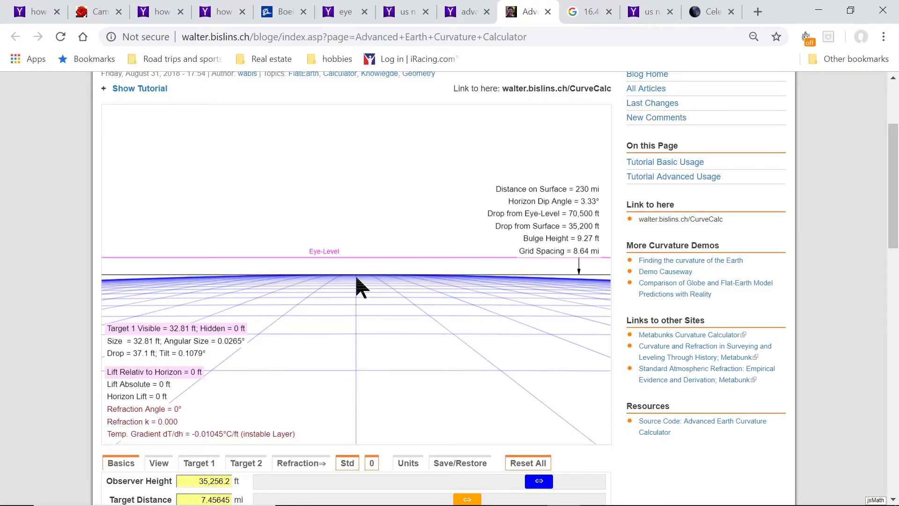
mouse_move(5, 313)
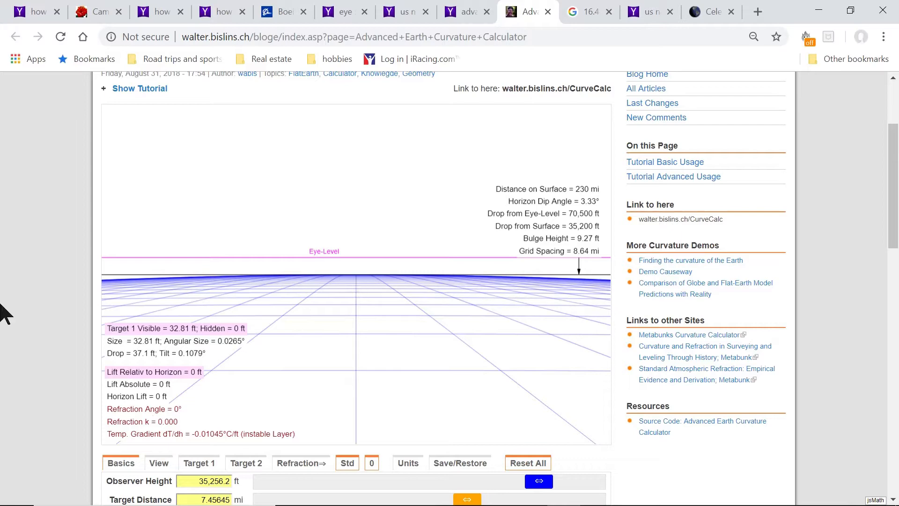
Step: Select the FE model option and view the flat horizon at eye level with a 91.6° view
scroll(down, 3)
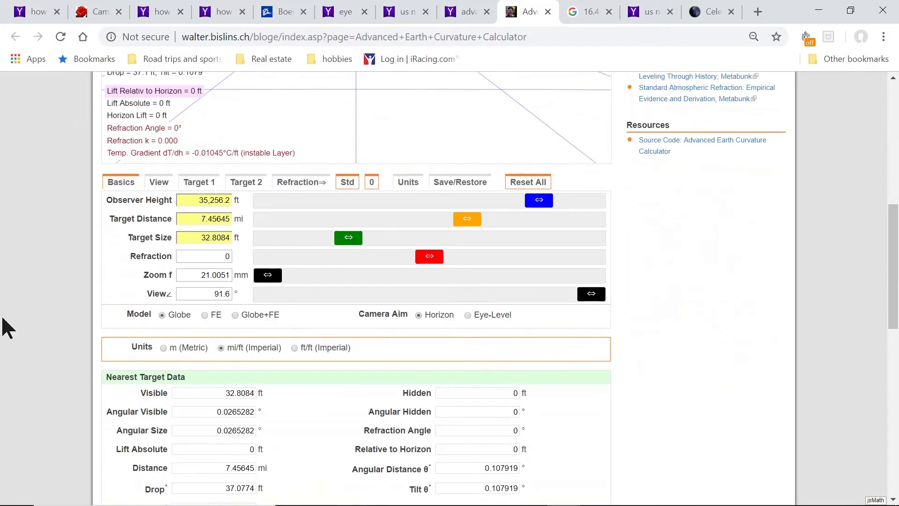
click(204, 315)
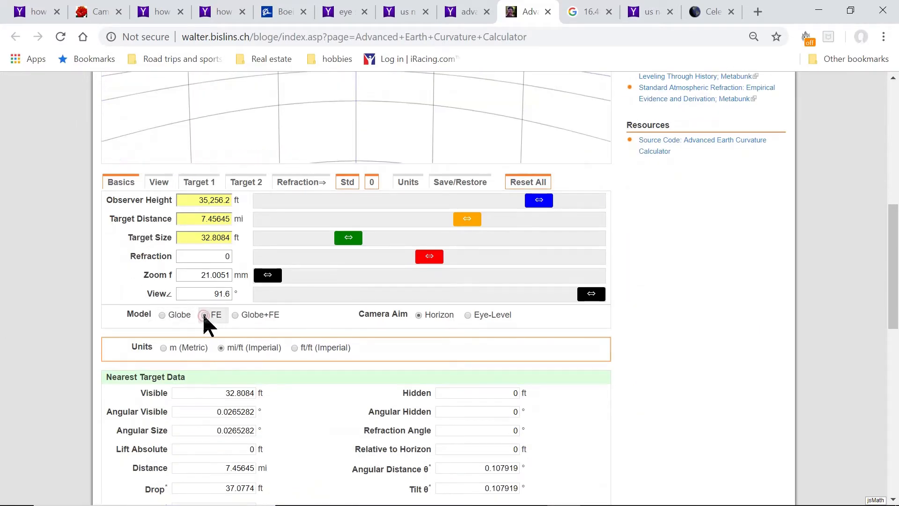
scroll(up, 3)
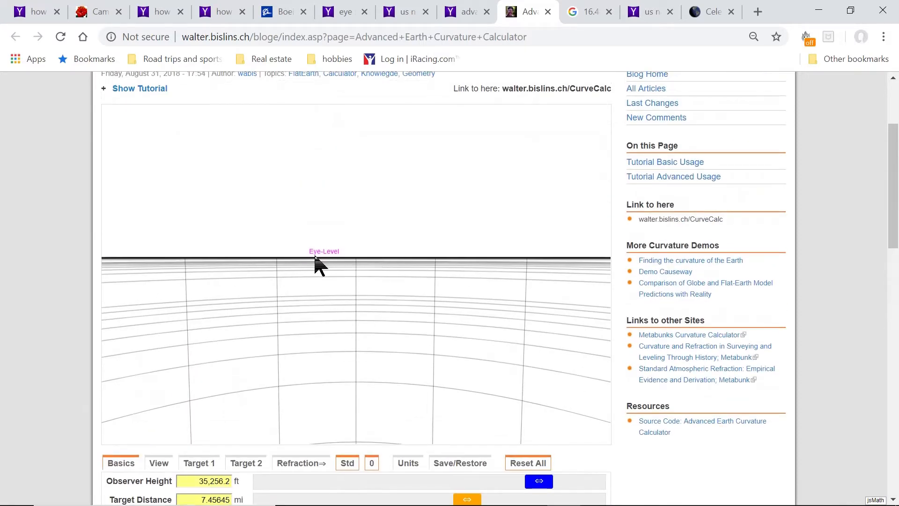
mouse_move(767, 342)
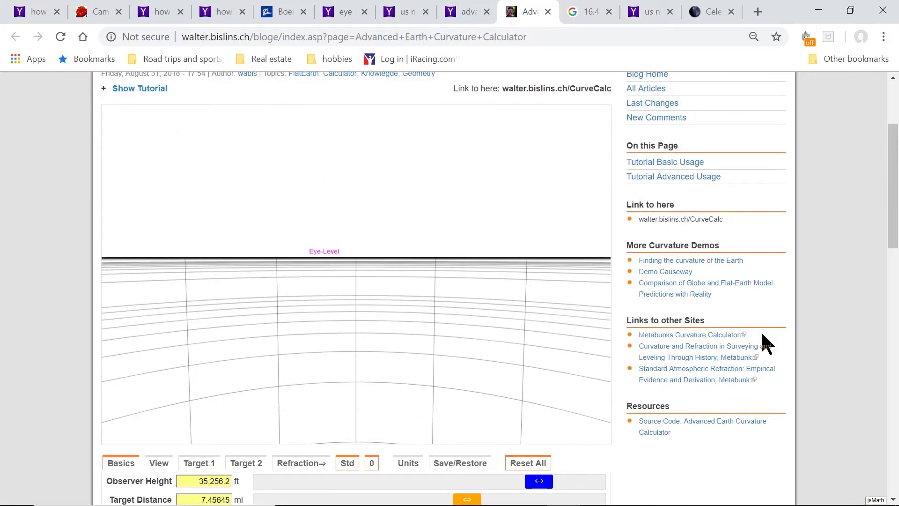
mouse_move(719, 342)
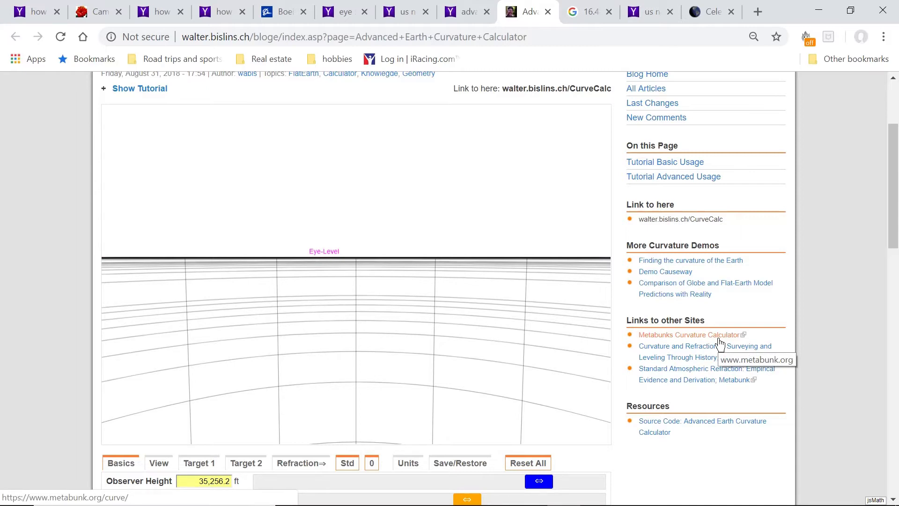
scroll(down, 3)
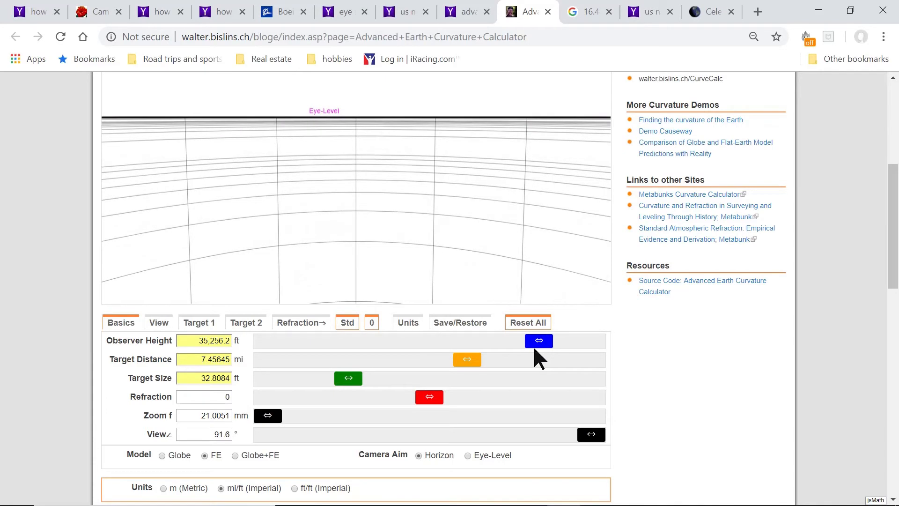
scroll(up, 3)
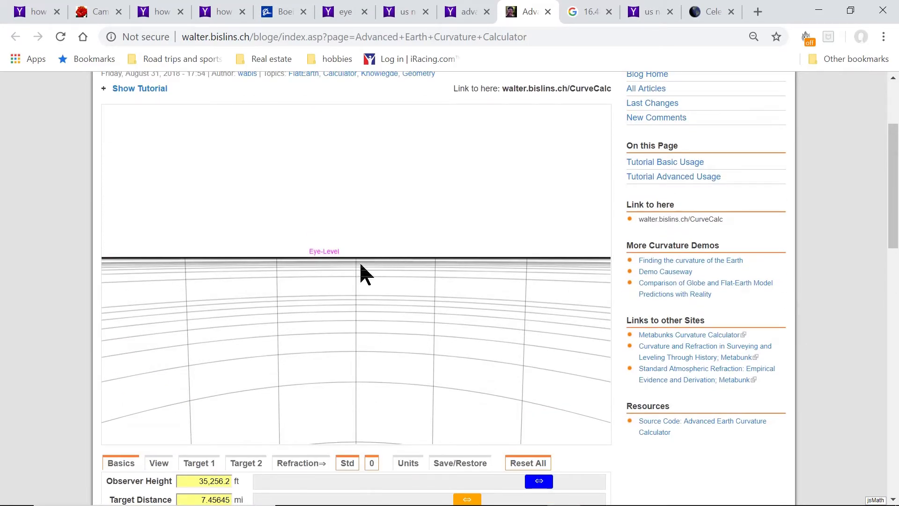
mouse_move(278, 288)
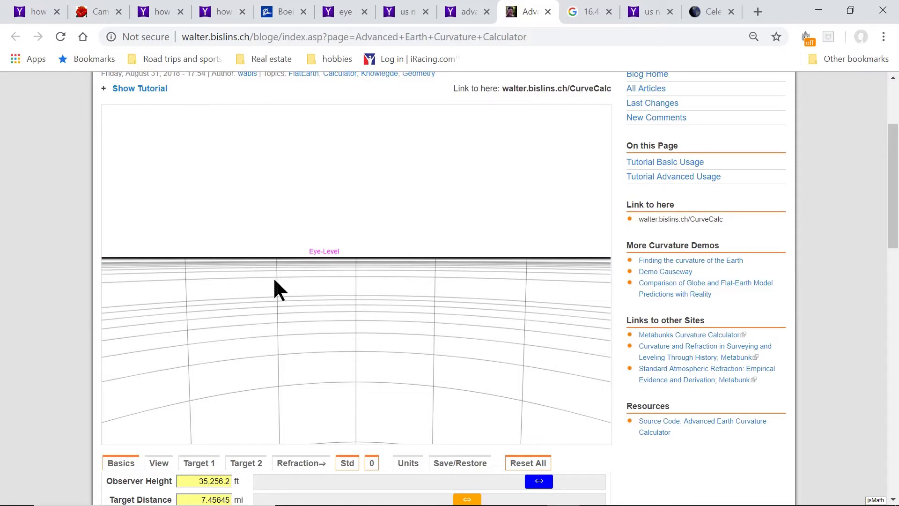
mouse_move(155, 276)
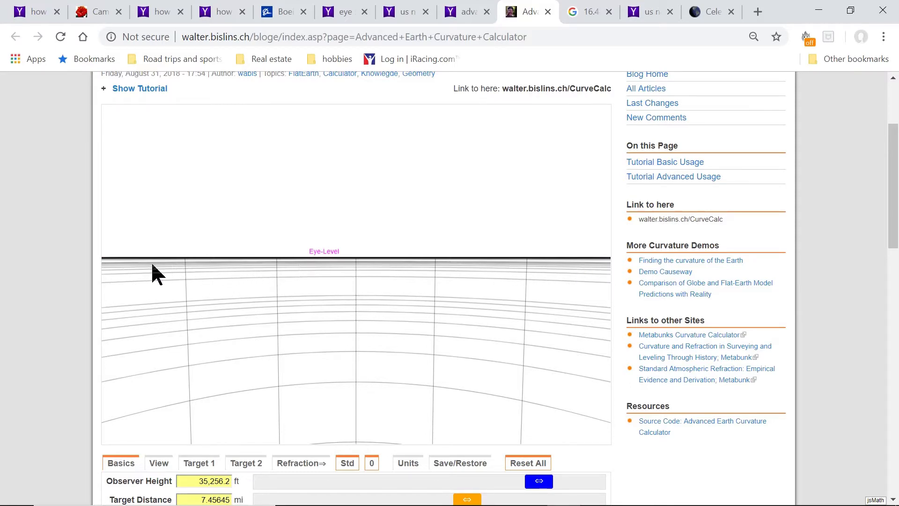
scroll(down, 3)
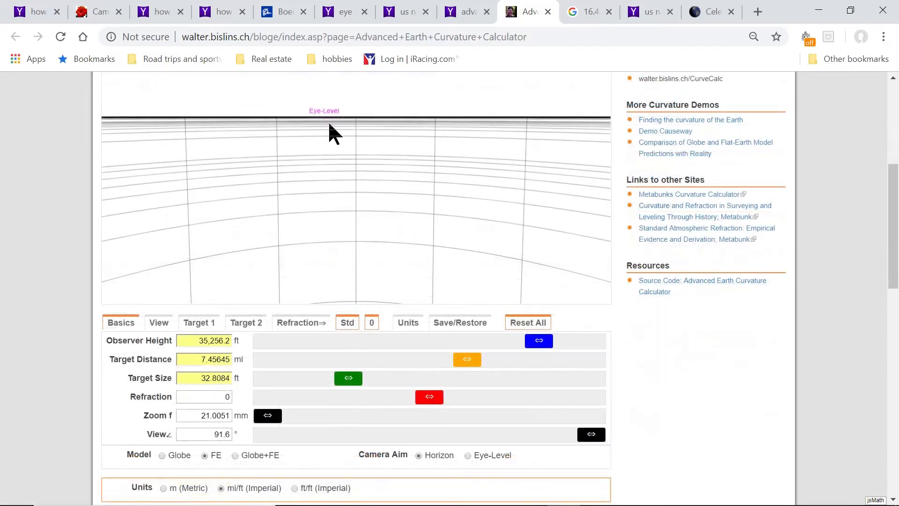
mouse_move(683, 303)
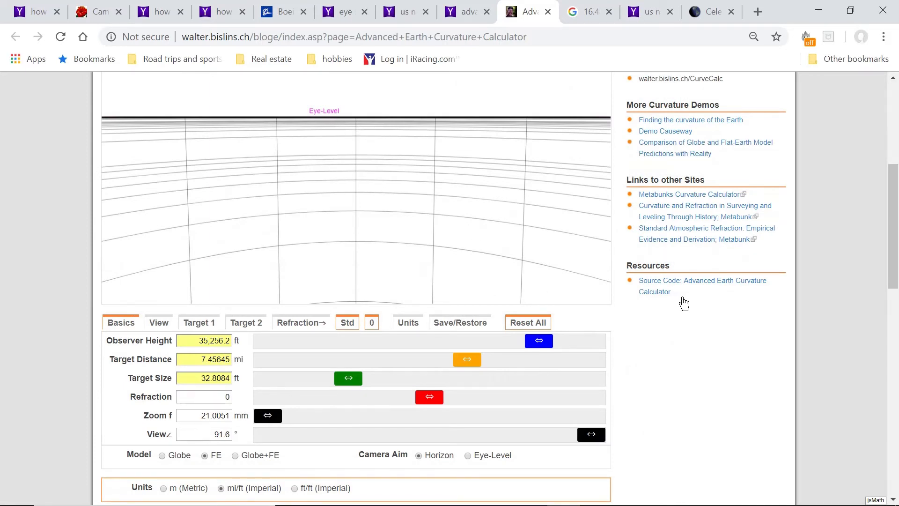
click(234, 455)
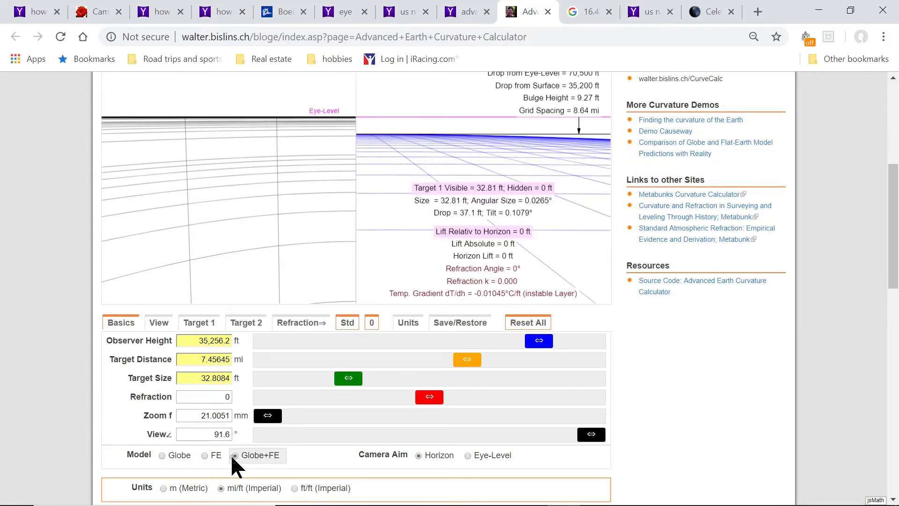
scroll(up, 3)
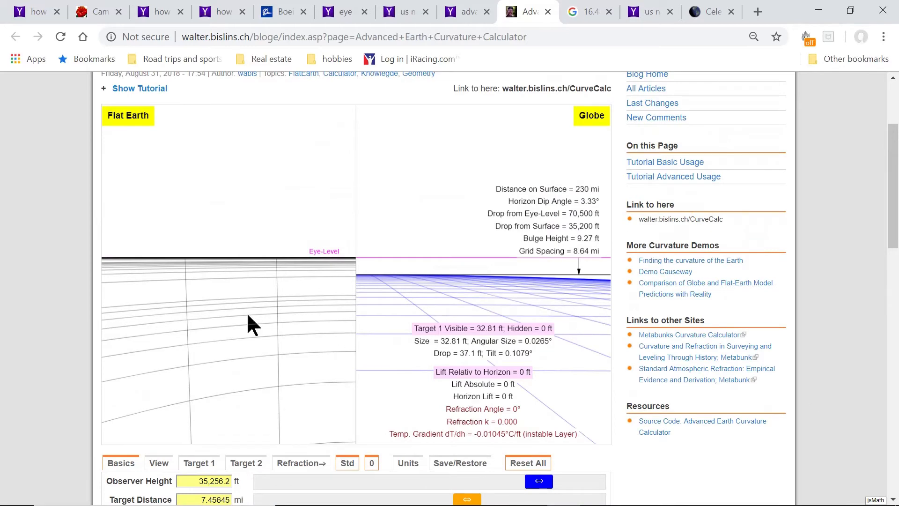
scroll(down, 3)
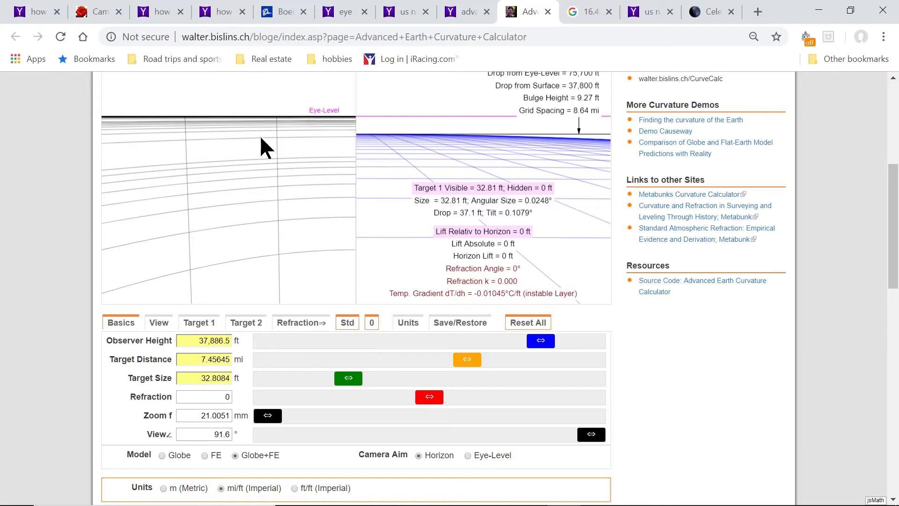
mouse_move(829, 176)
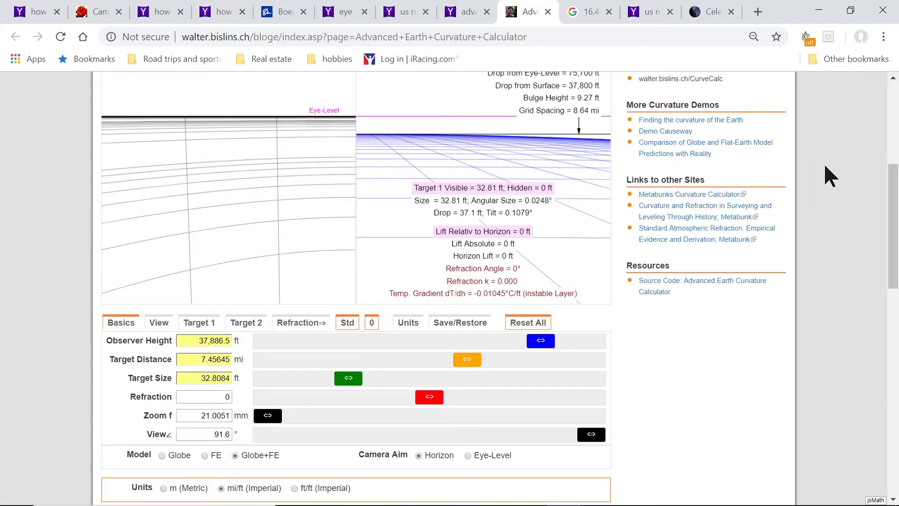
scroll(up, 3)
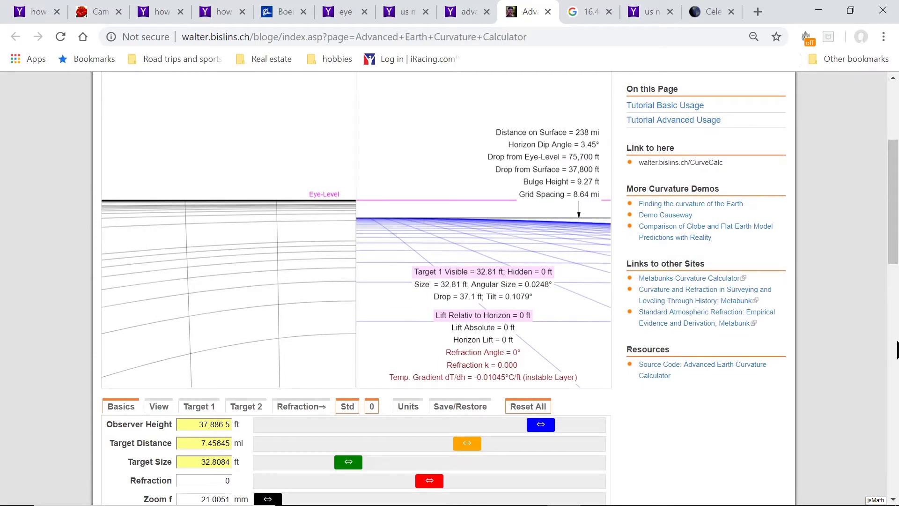
mouse_move(718, 347)
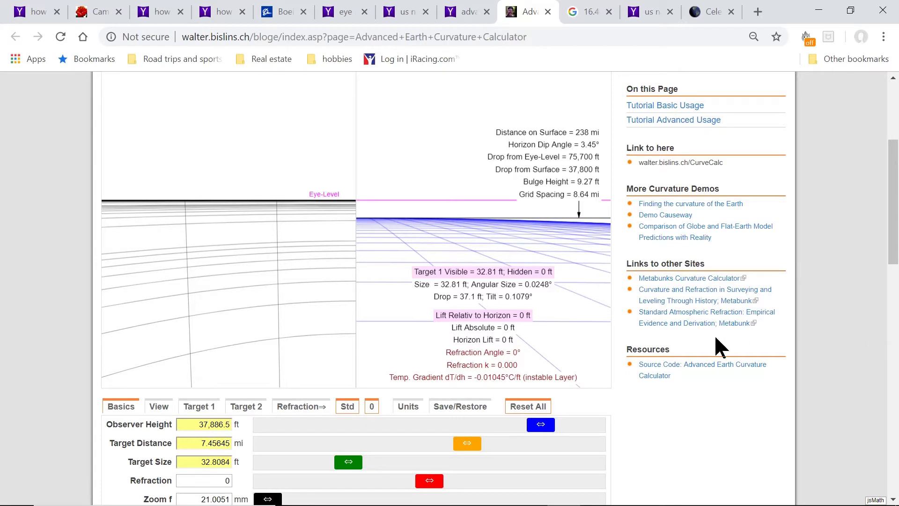
mouse_move(605, 225)
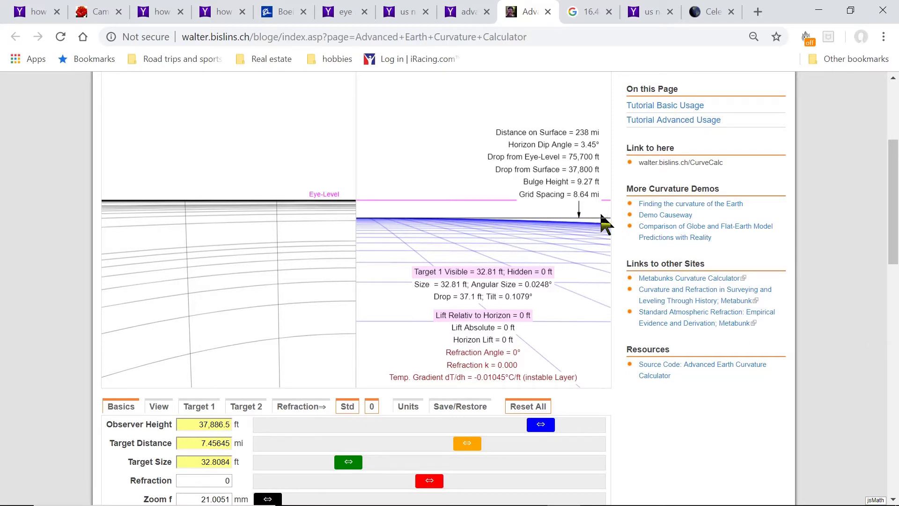
mouse_move(487, 211)
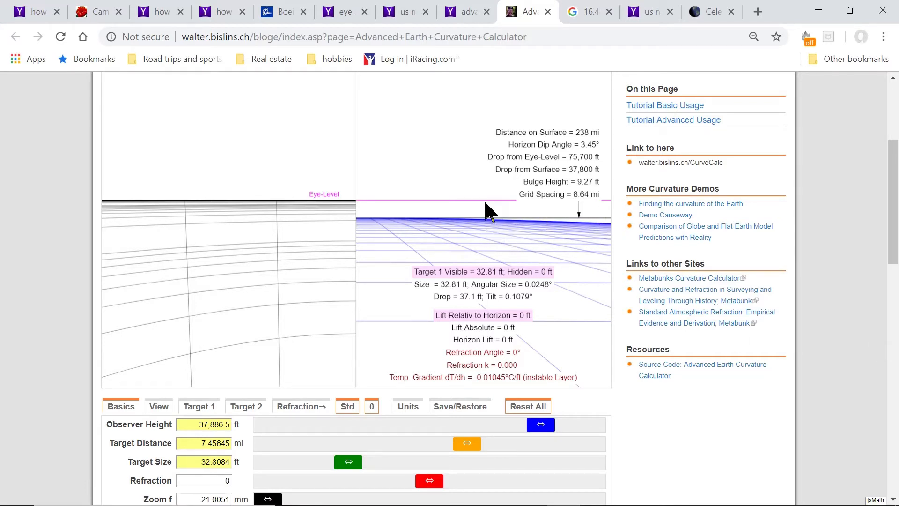
mouse_move(486, 230)
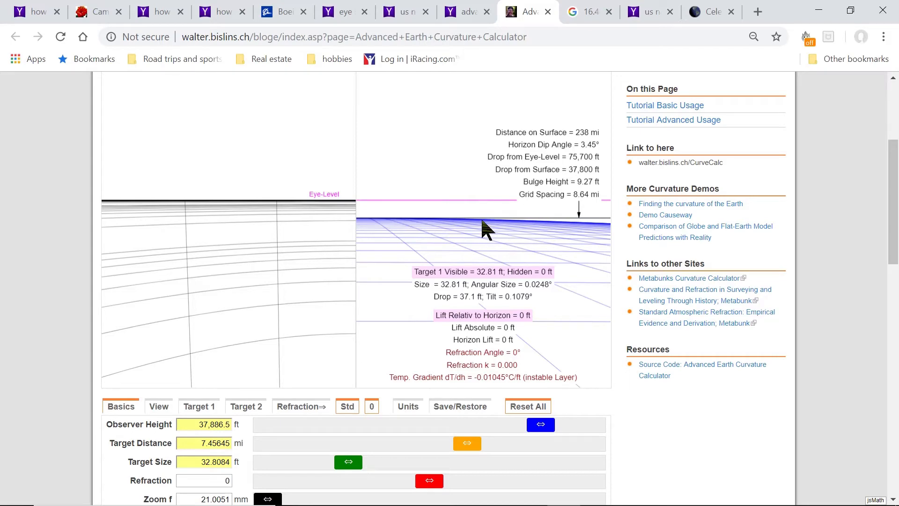
scroll(up, 3)
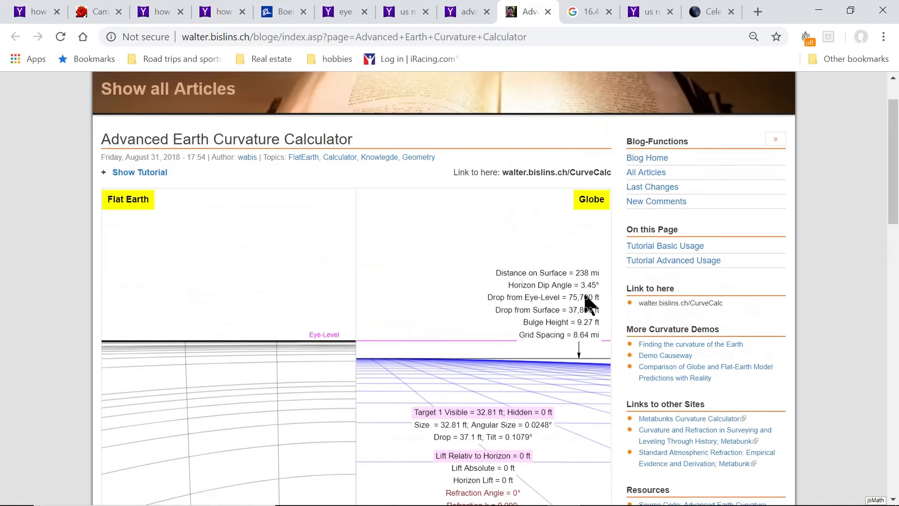
mouse_move(775, 301)
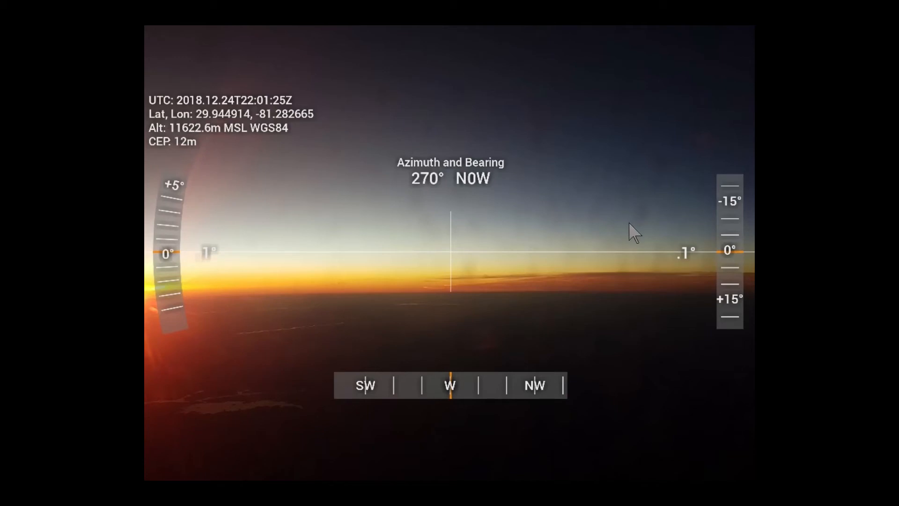
mouse_move(200, 141)
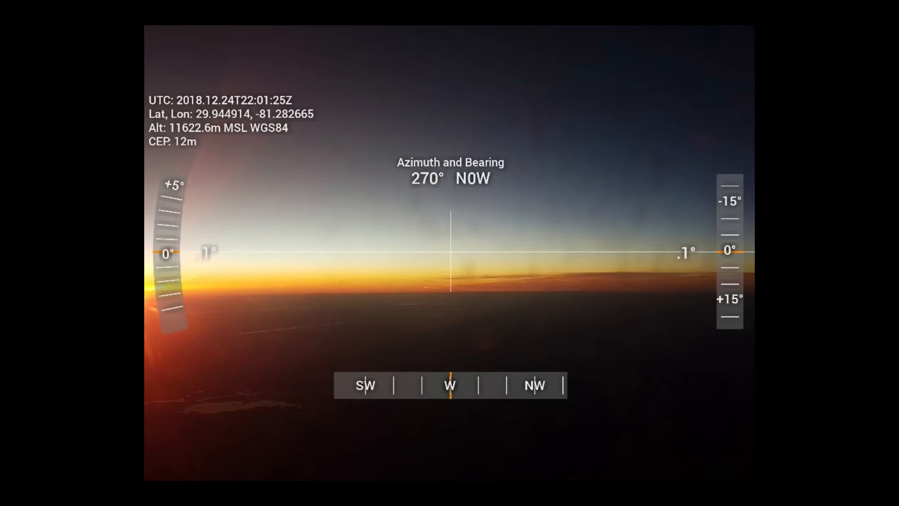
mouse_move(477, 256)
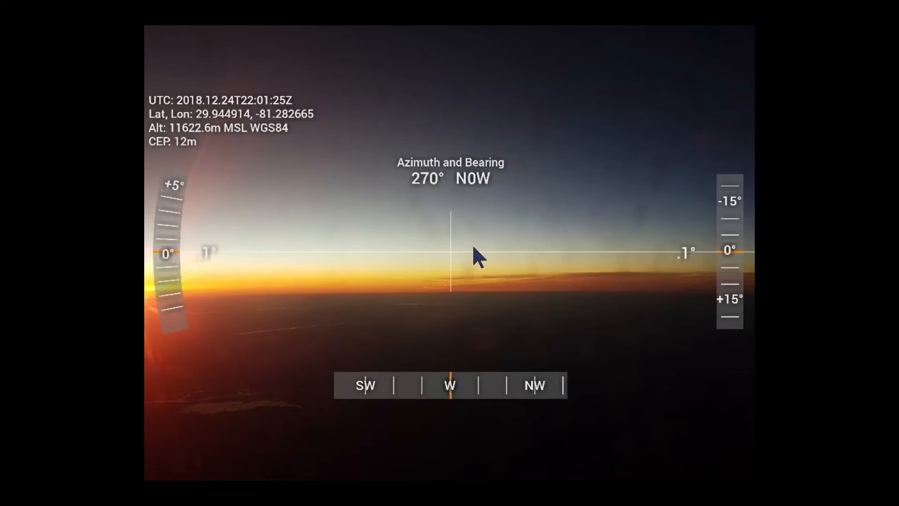
mouse_move(686, 274)
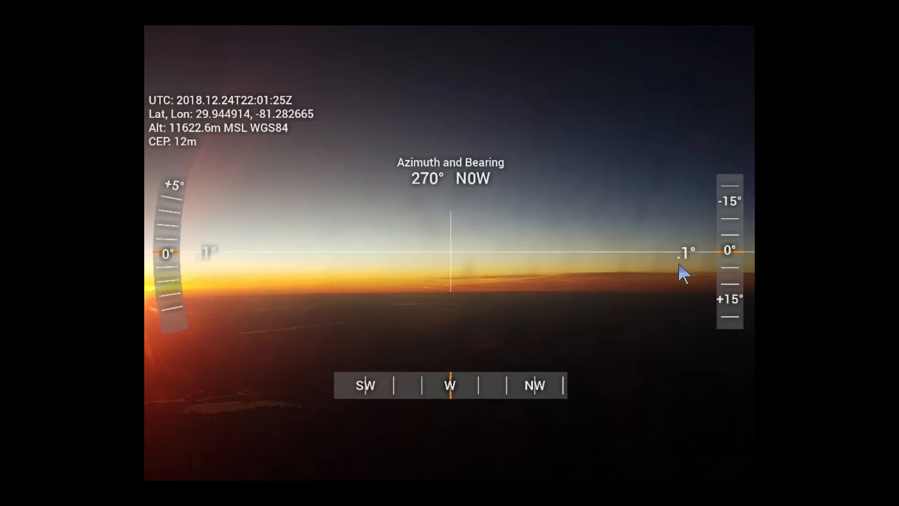
mouse_move(743, 252)
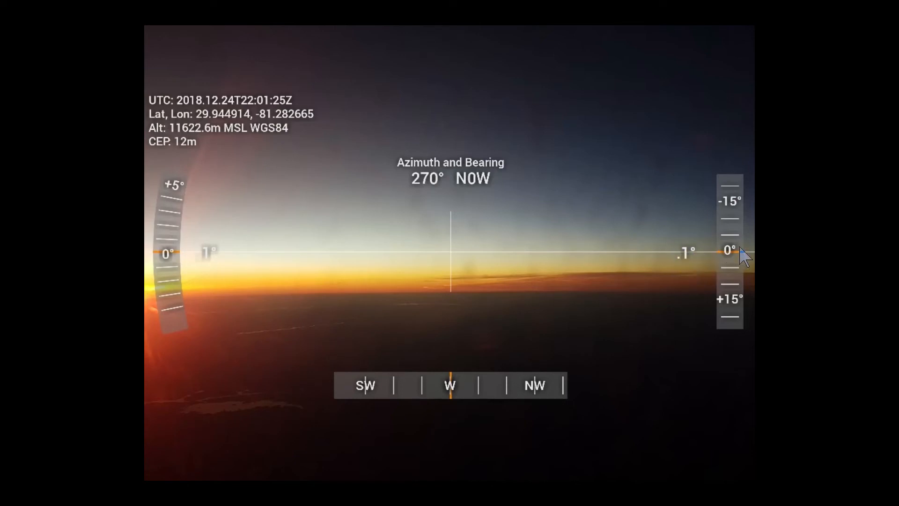
mouse_move(683, 267)
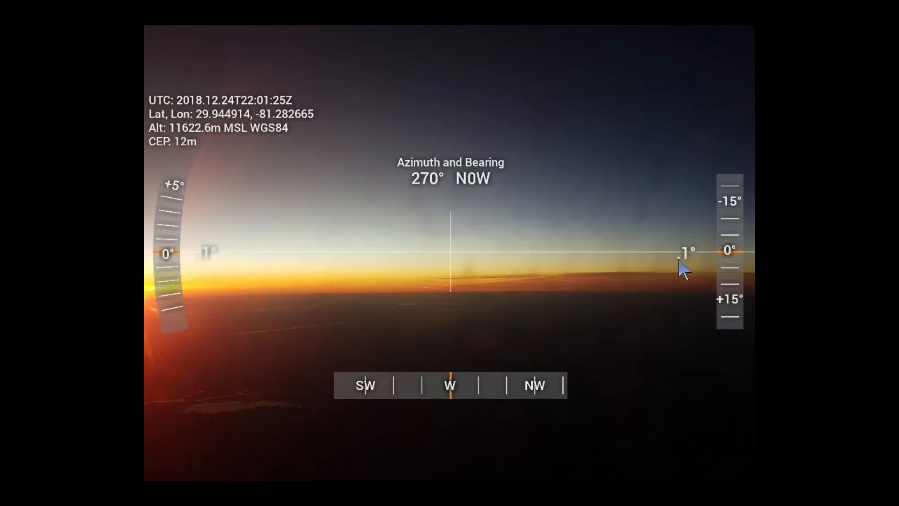
mouse_move(742, 255)
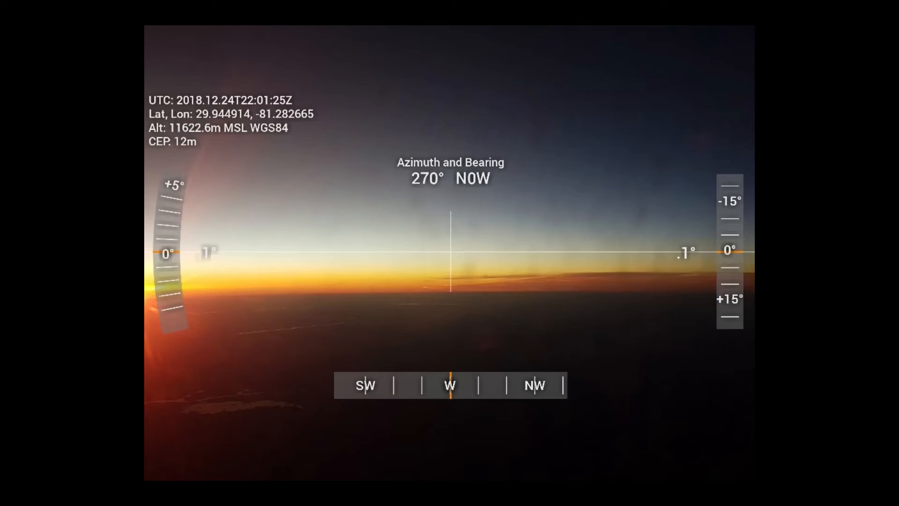
mouse_move(186, 294)
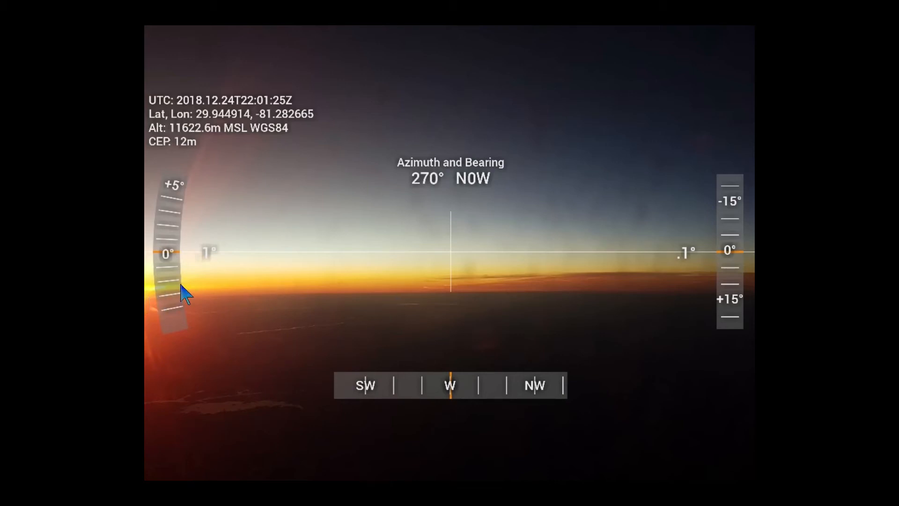
mouse_move(748, 247)
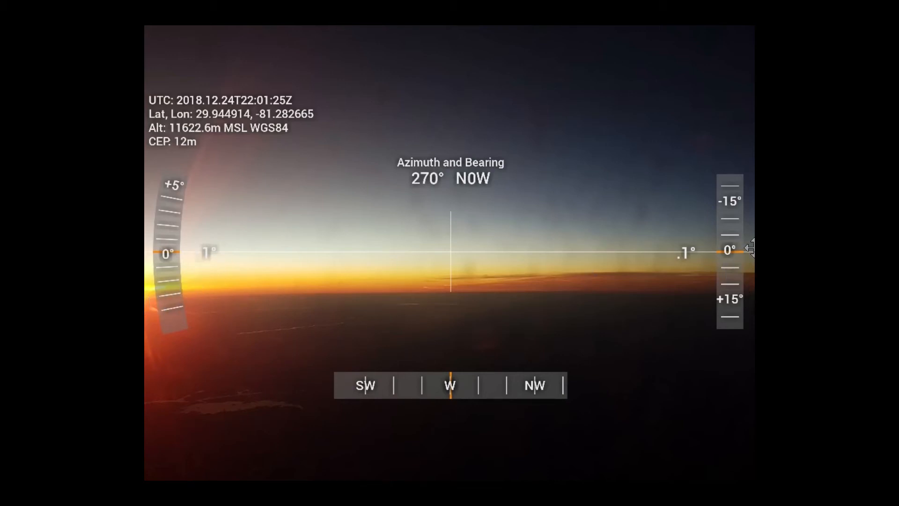
mouse_move(500, 287)
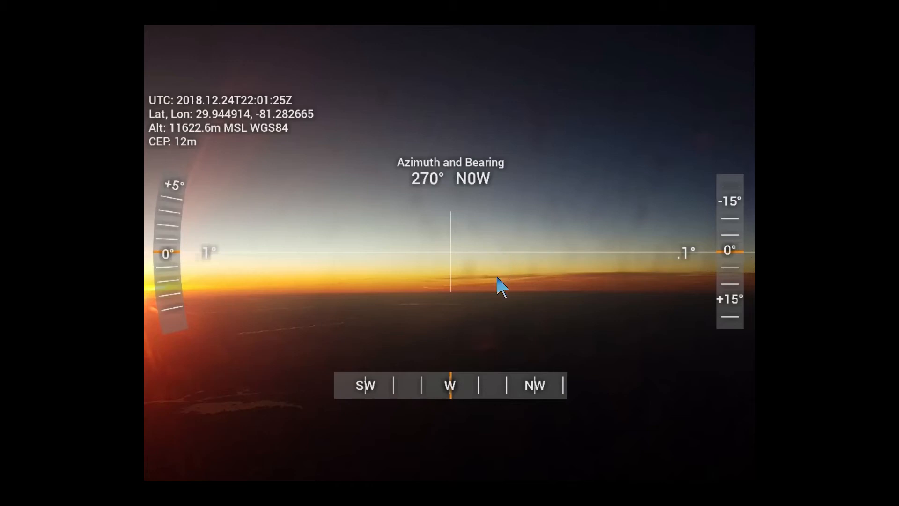
mouse_move(487, 287)
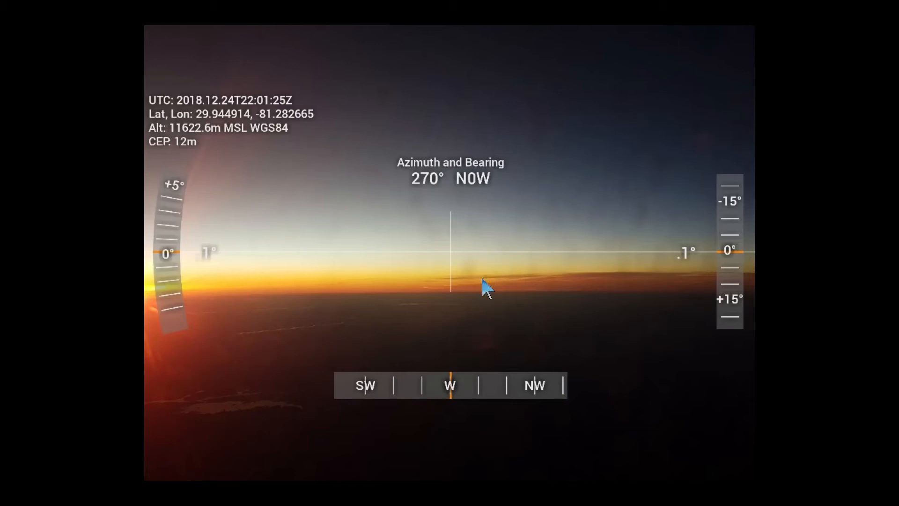
mouse_move(483, 269)
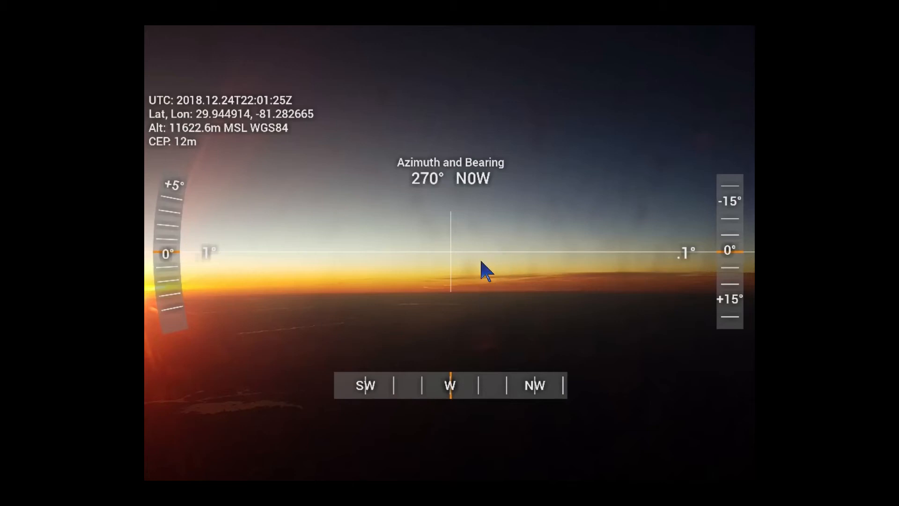
mouse_move(484, 272)
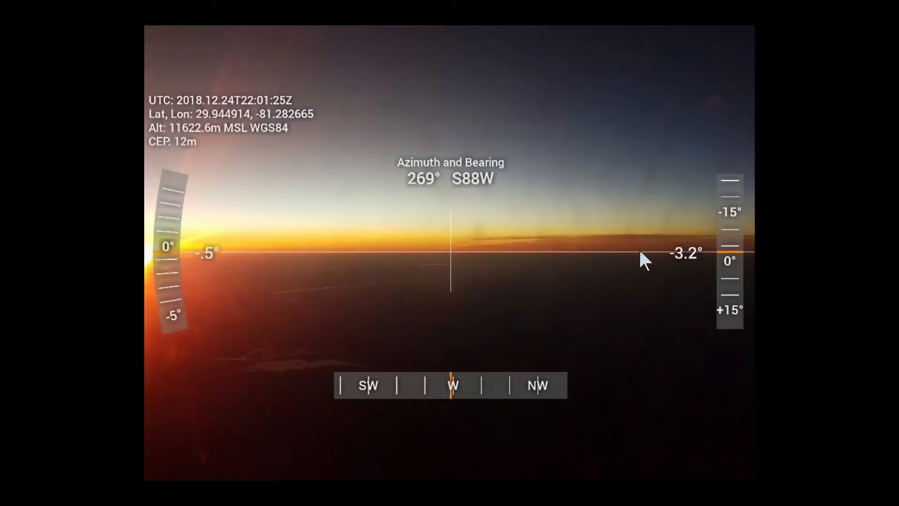
mouse_move(628, 264)
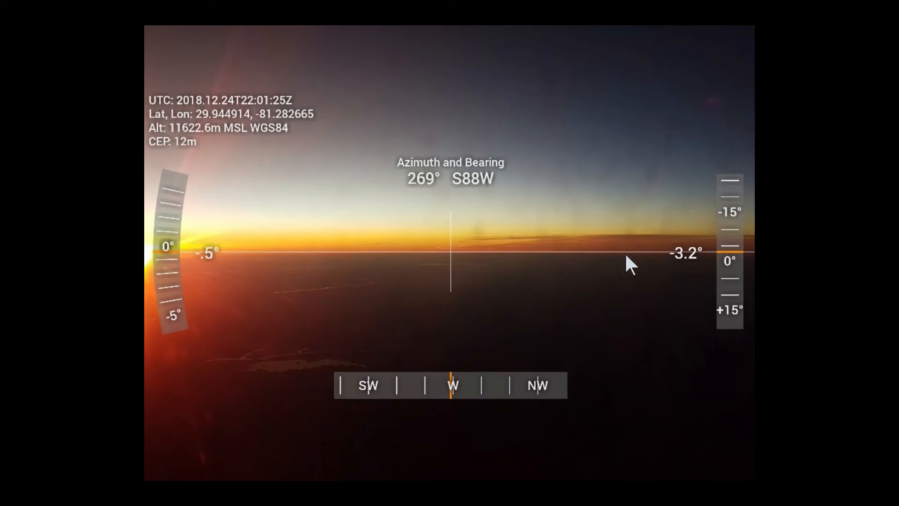
mouse_move(673, 269)
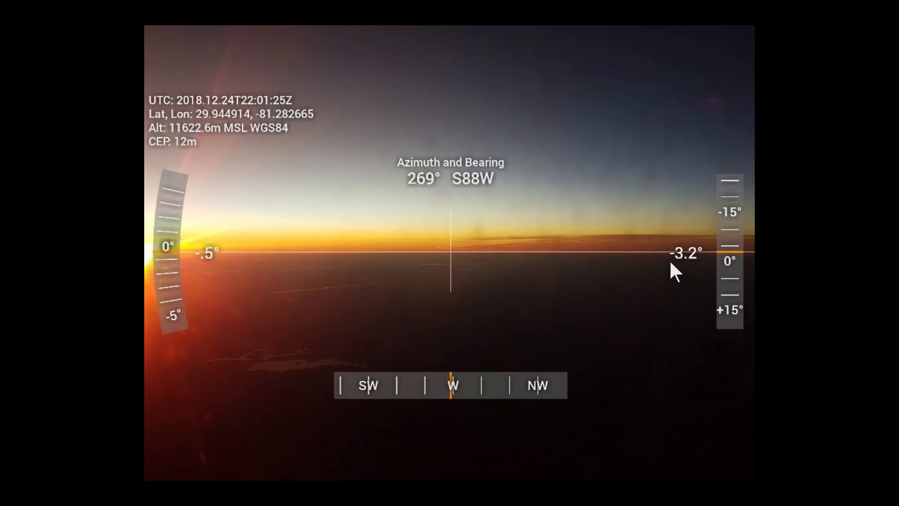
mouse_move(203, 126)
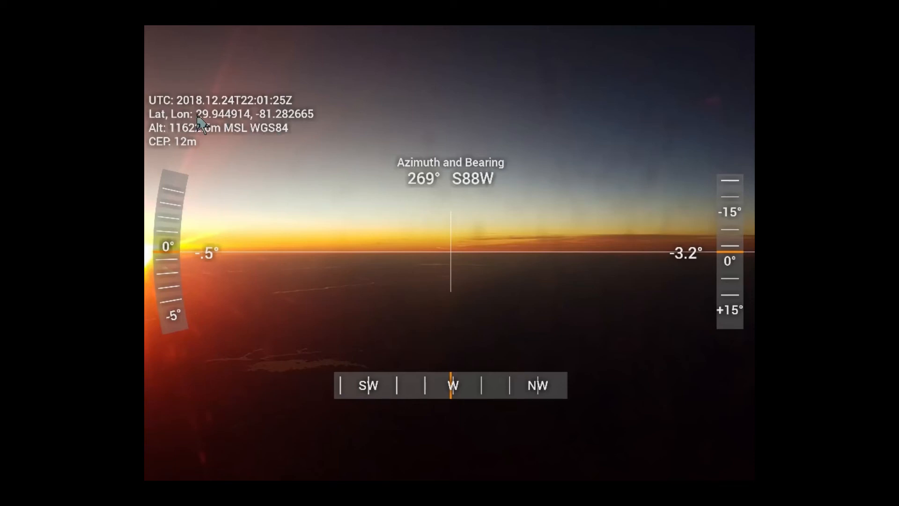
mouse_move(184, 143)
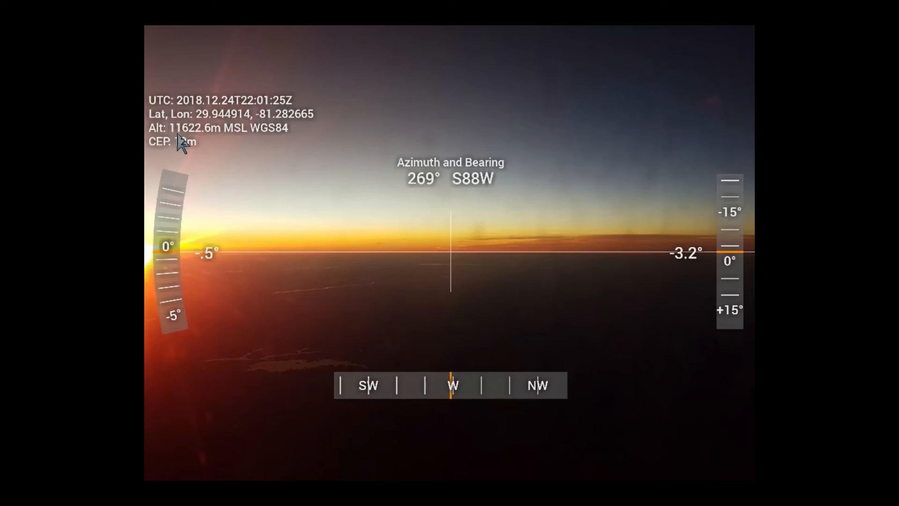